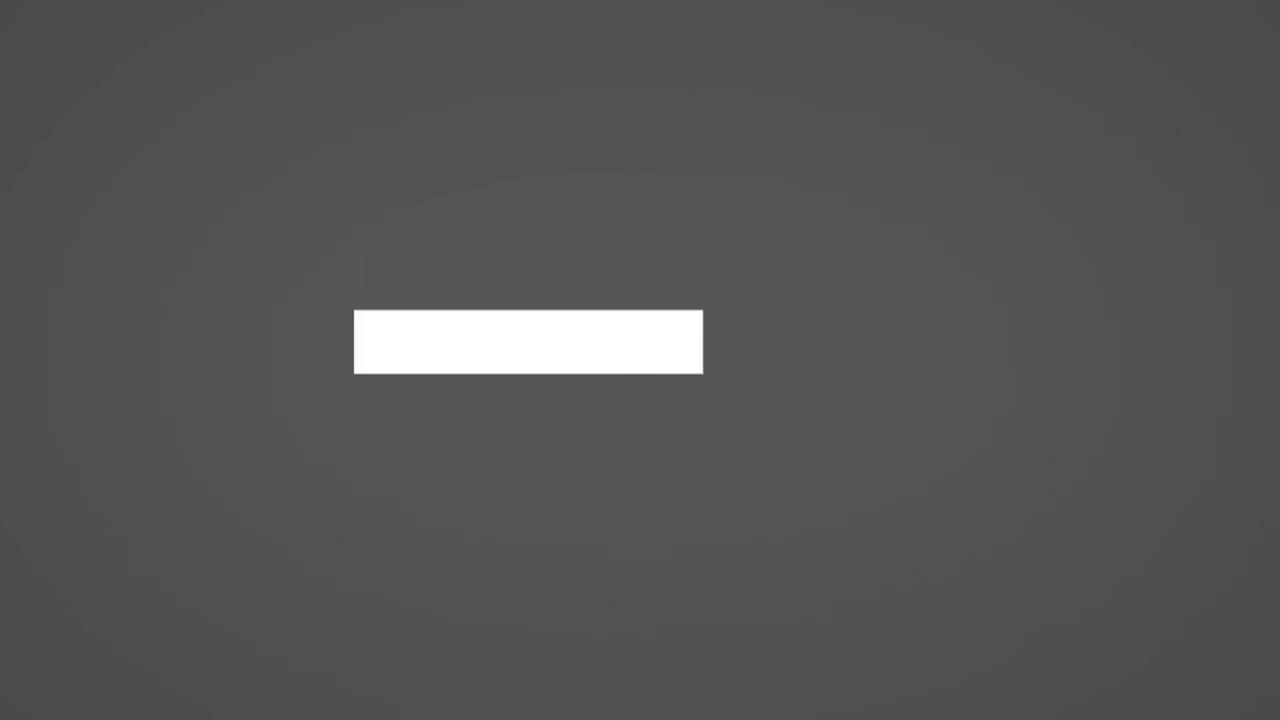
- Search for JERMAINE, bringing up suggestions ARREST, CRIMINAL and SUSPECT
text(JERMAINE)
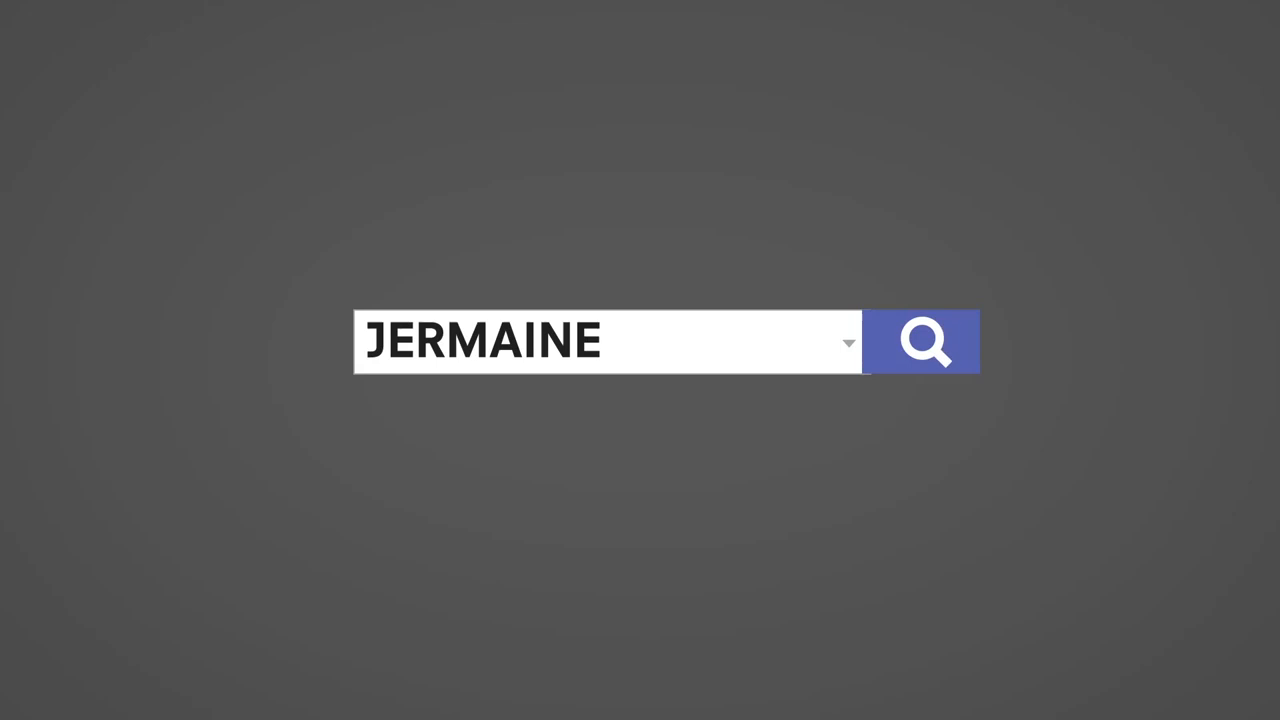
click(921, 341)
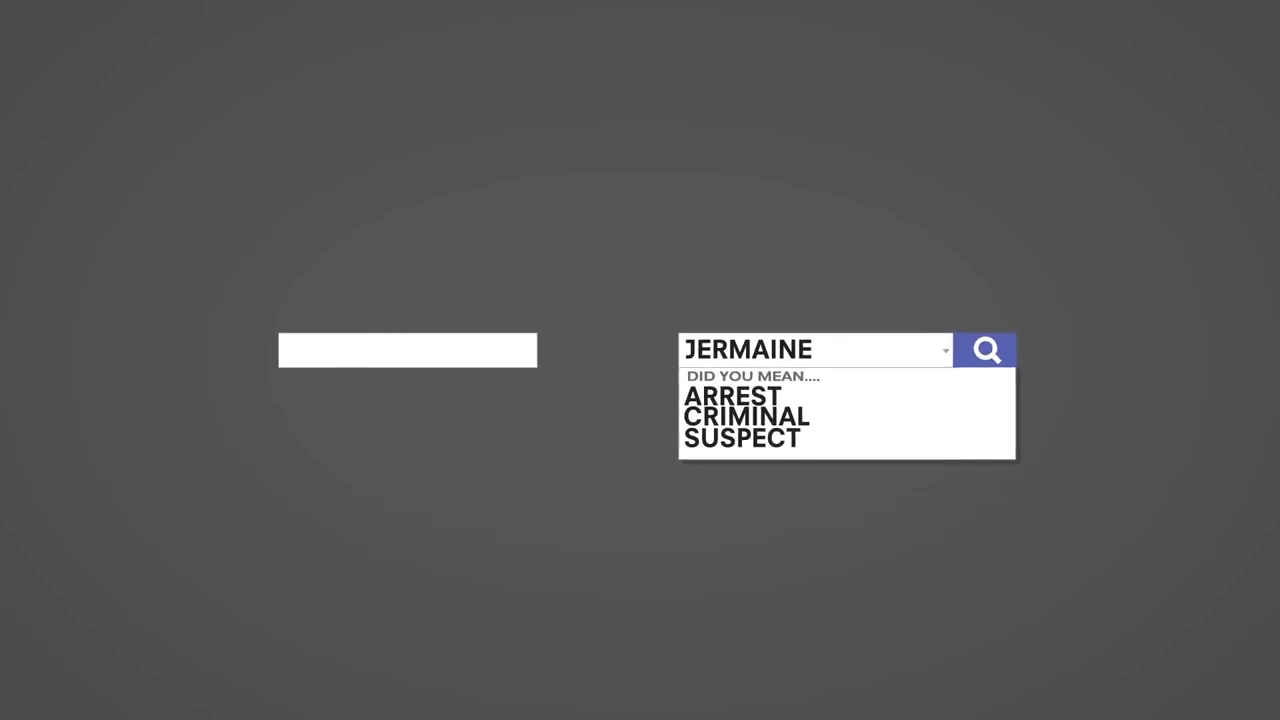